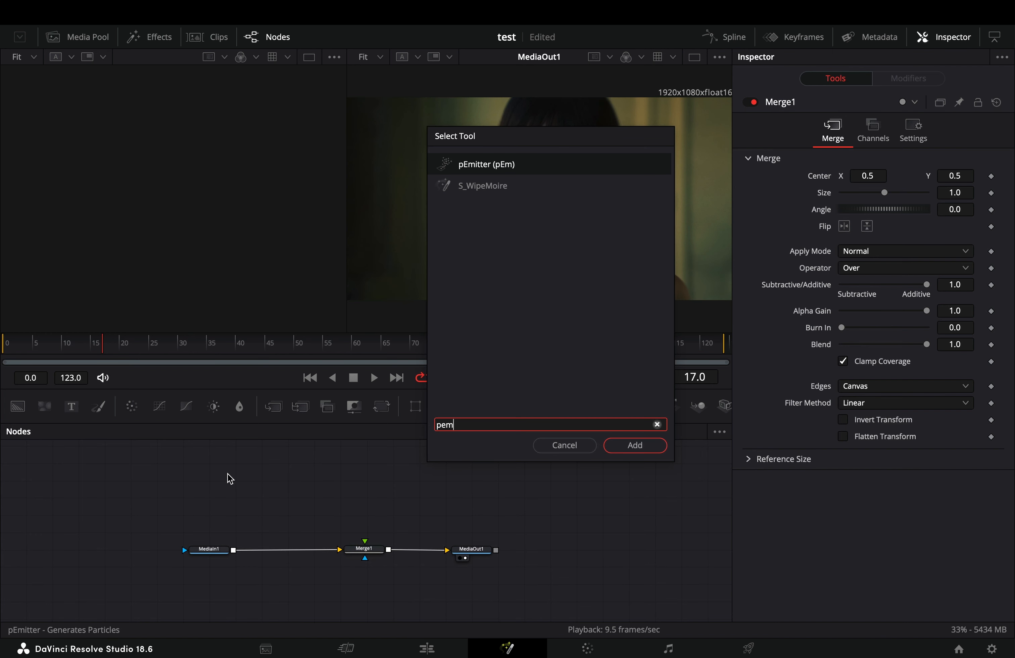
- Add a pEmitter node and set its Region to Bitmap
click(633, 445)
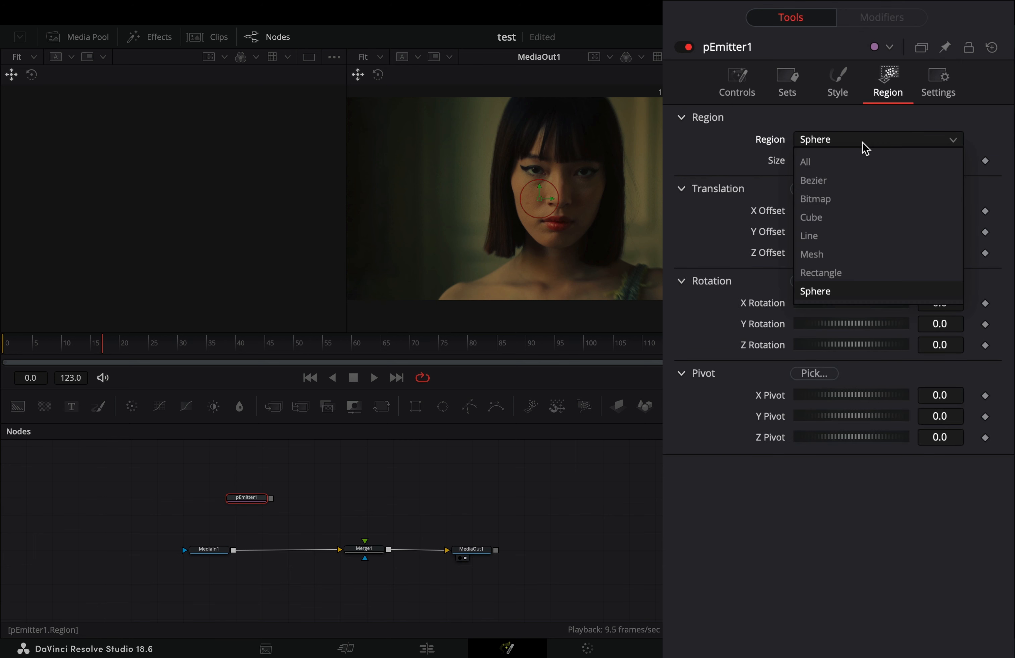
click(815, 199)
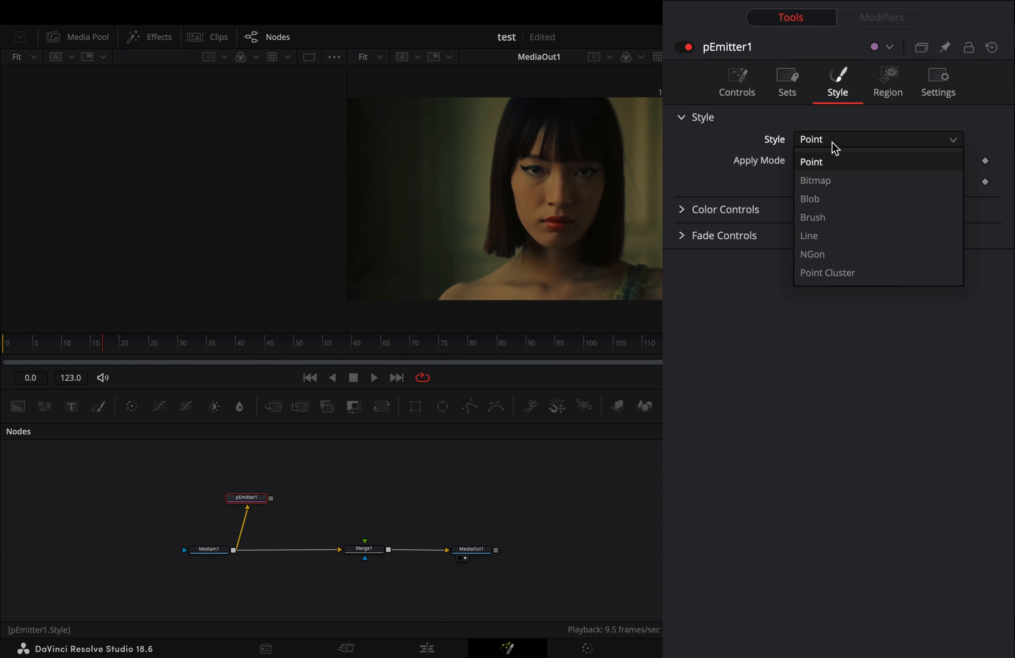
- Set the pEmitter Style to Blob, expand Size Controls, and return to the Controls settings
click(808, 199)
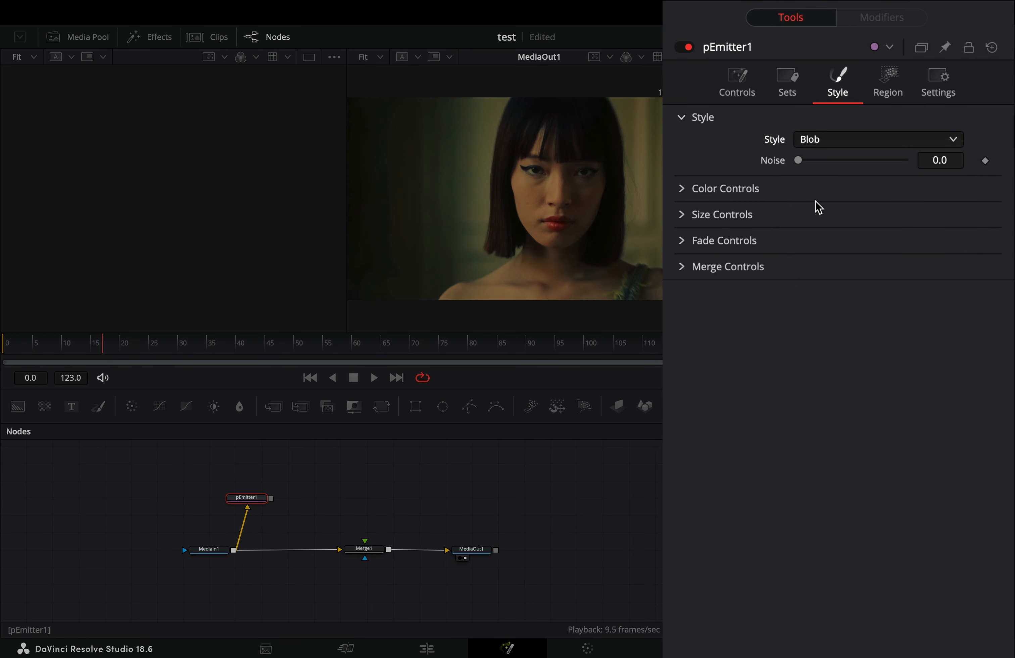
click(721, 214)
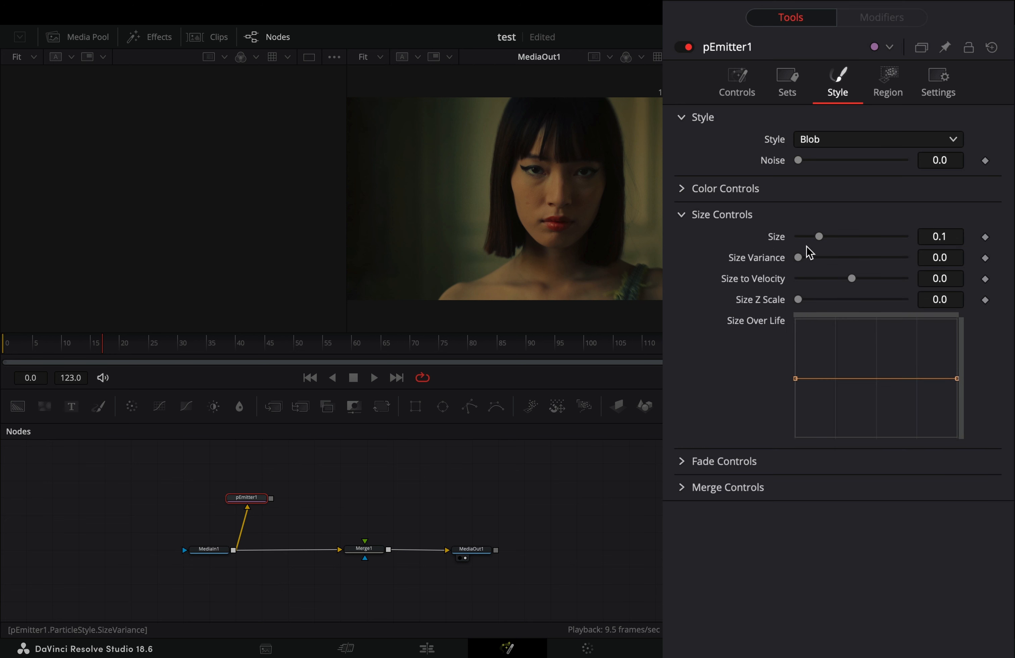
click(736, 83)
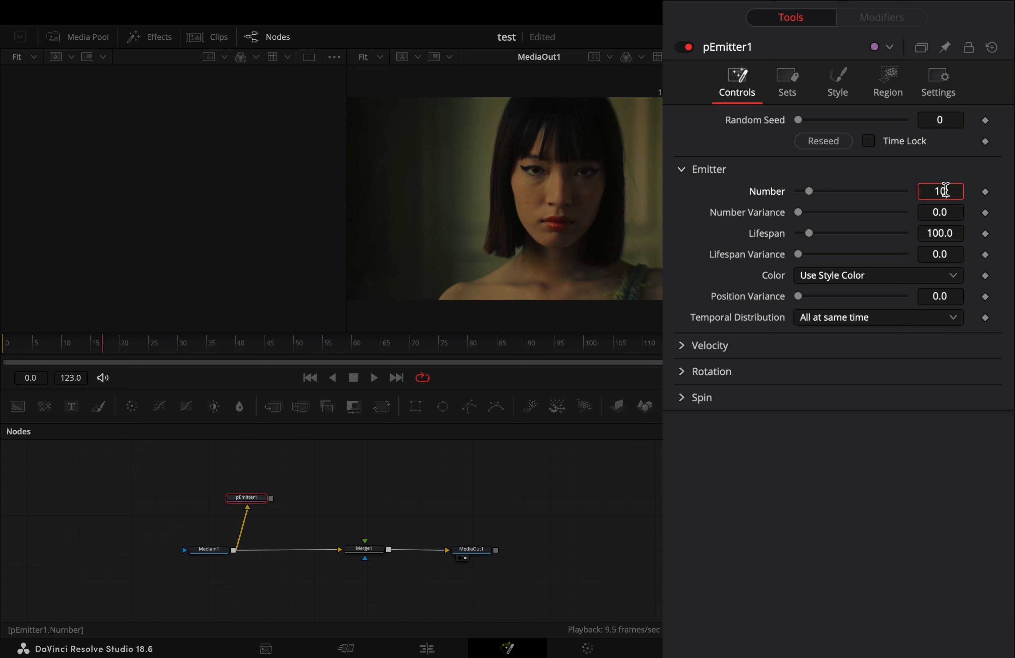
- Set Number to 1000, Lifespan to 123 and Color to Use Color from Region
text(1000.0)
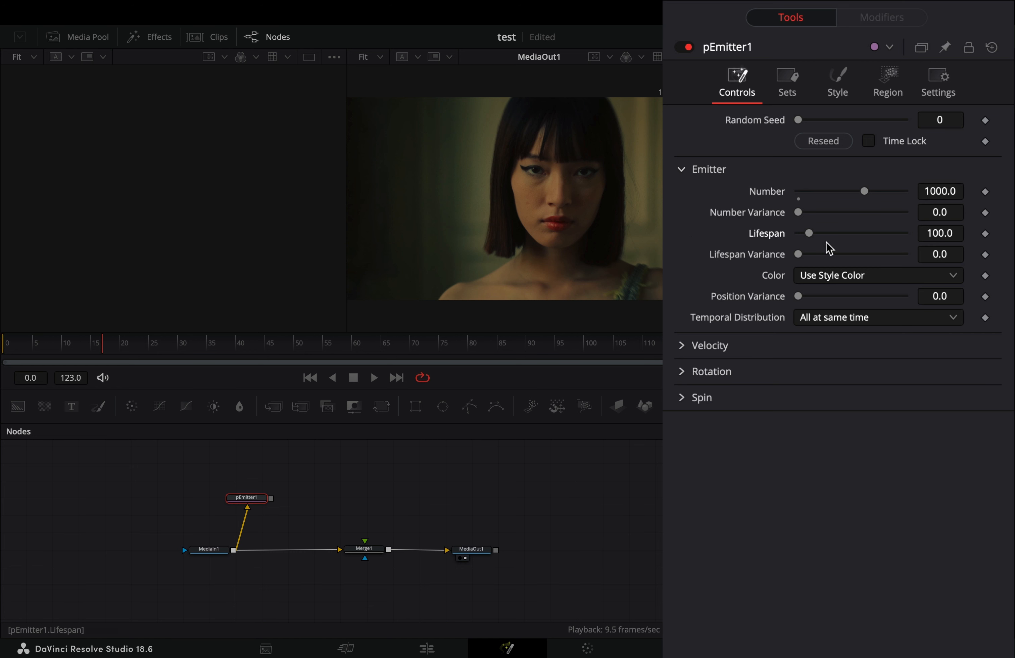
double_click(939, 233)
text(123)
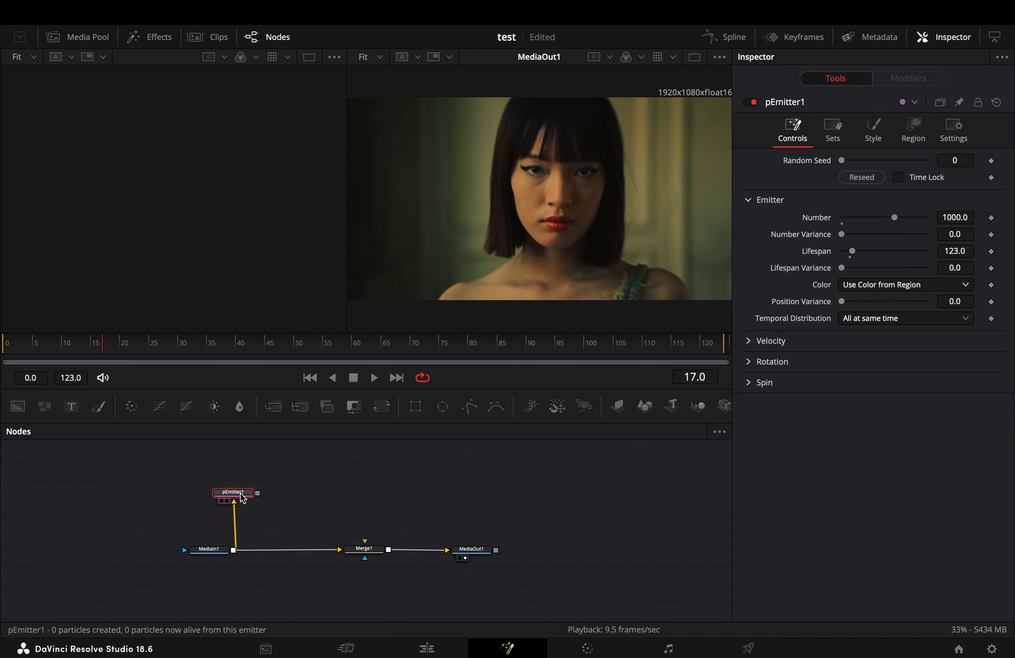
- Add pTurbulence then pRender after the emitter, with Blur [2D] set to 1.0
text(pt)
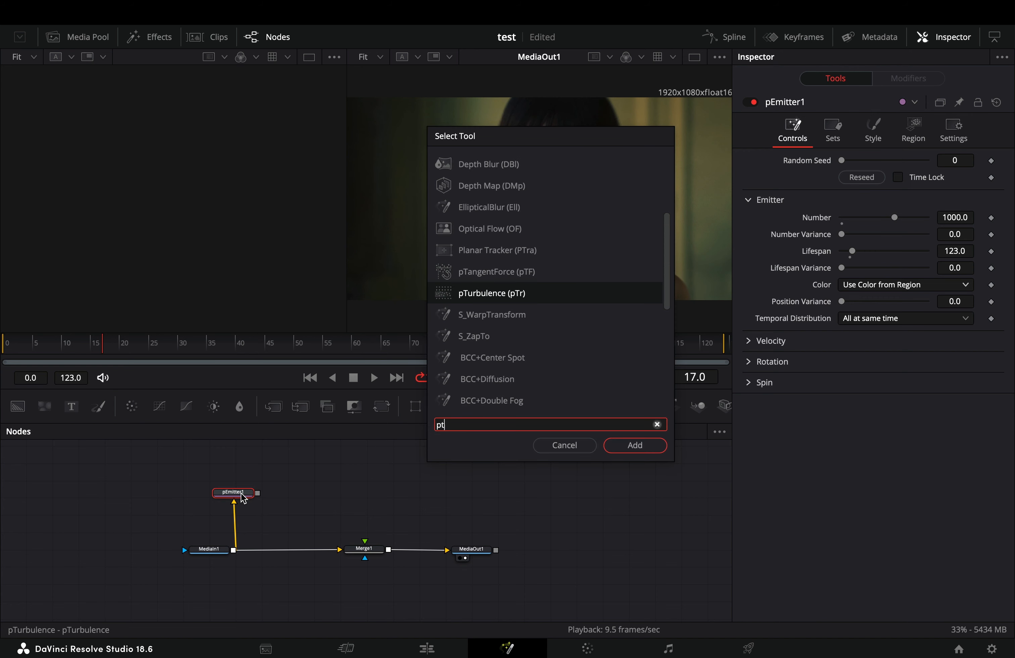
click(633, 445)
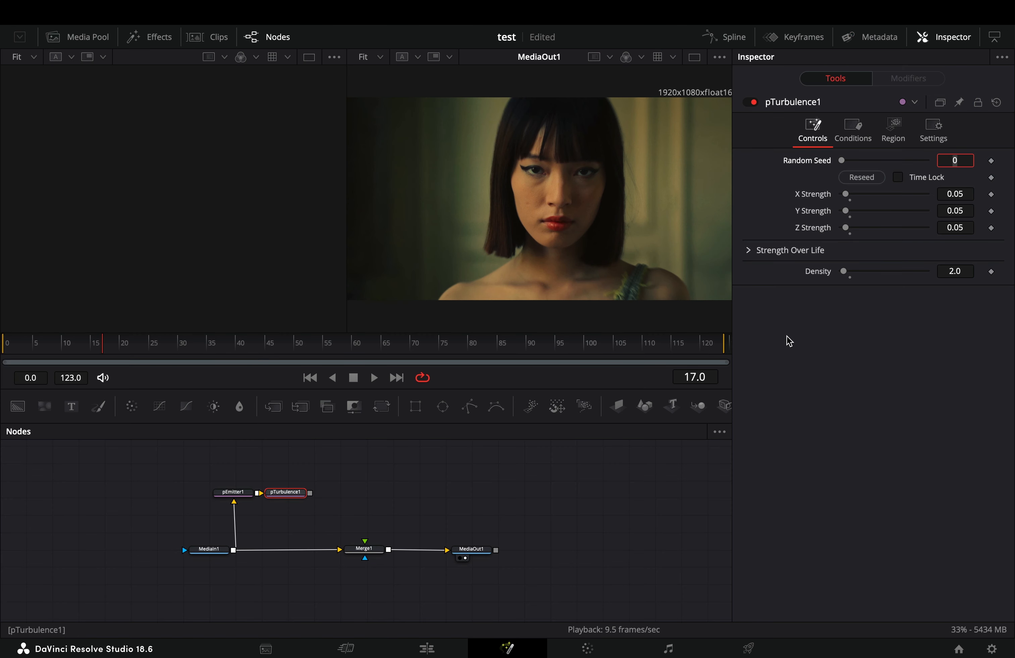
click(336, 493)
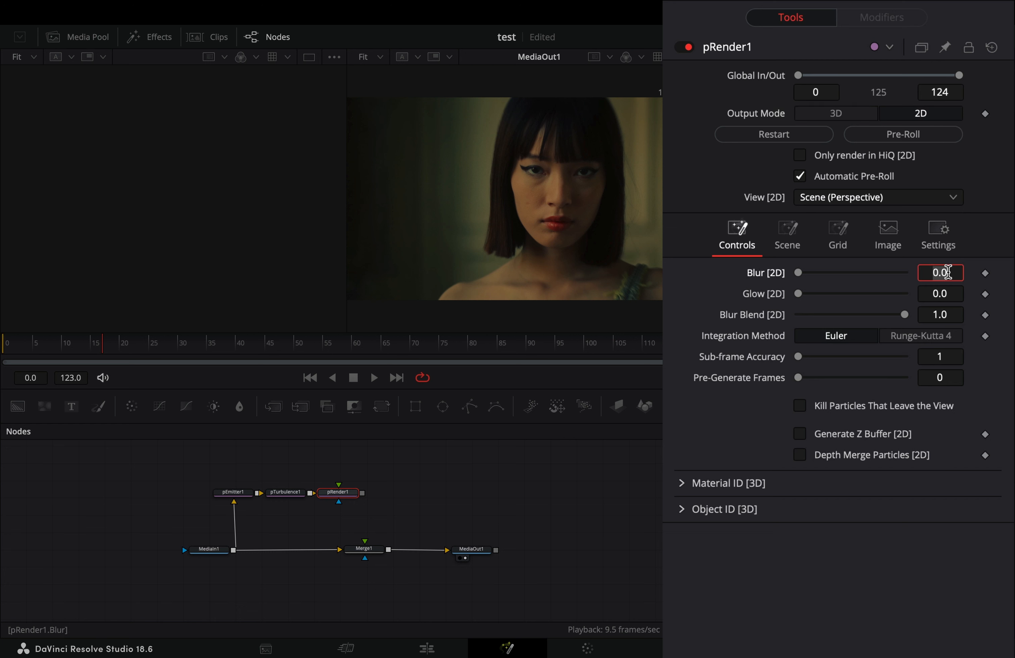
text(1.0)
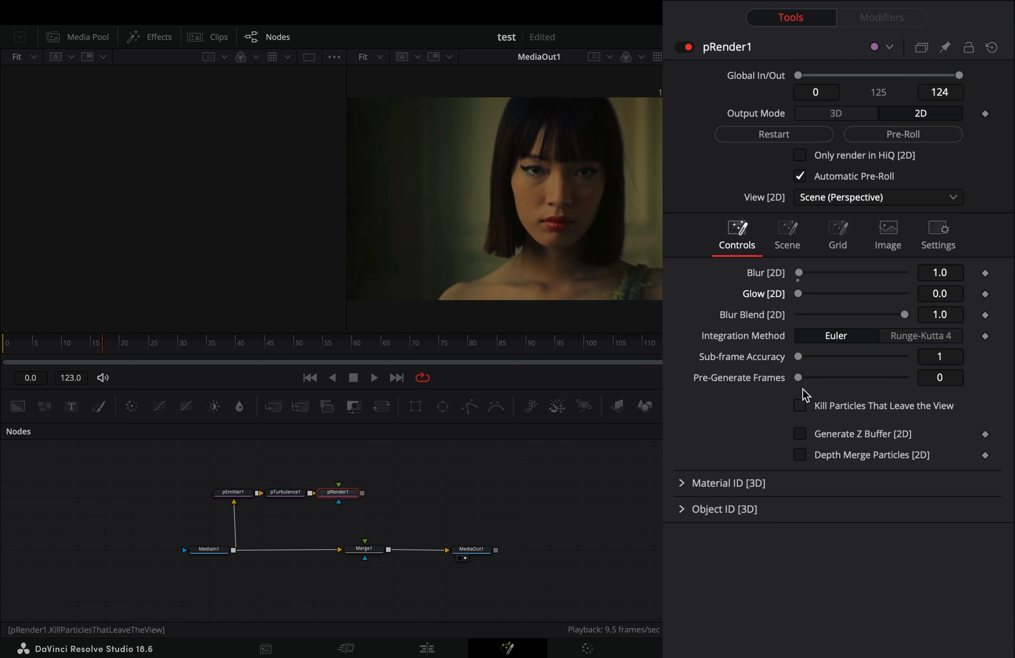